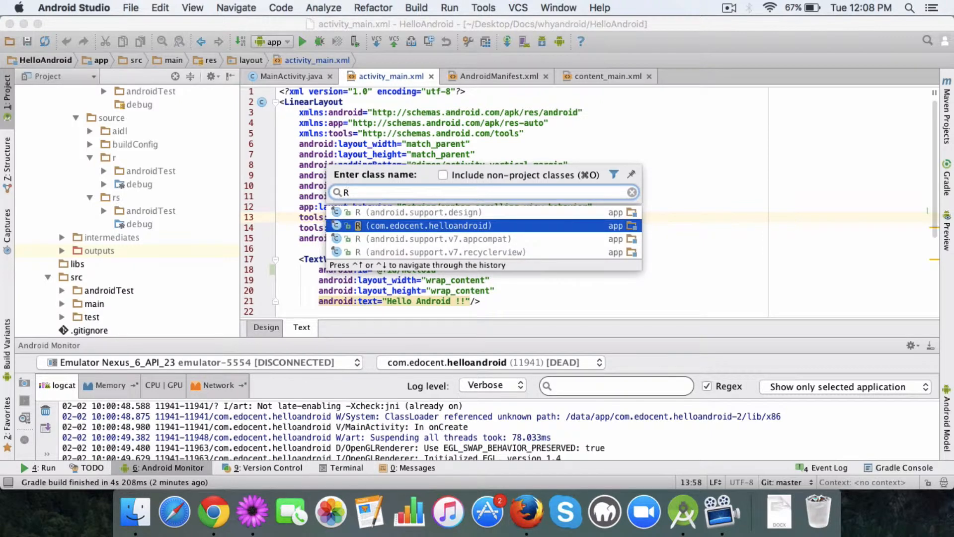
Step: Open the generated R.java class for com.edocent.helloandroid
{"action": "left_click", "coordinate": [426, 226]}
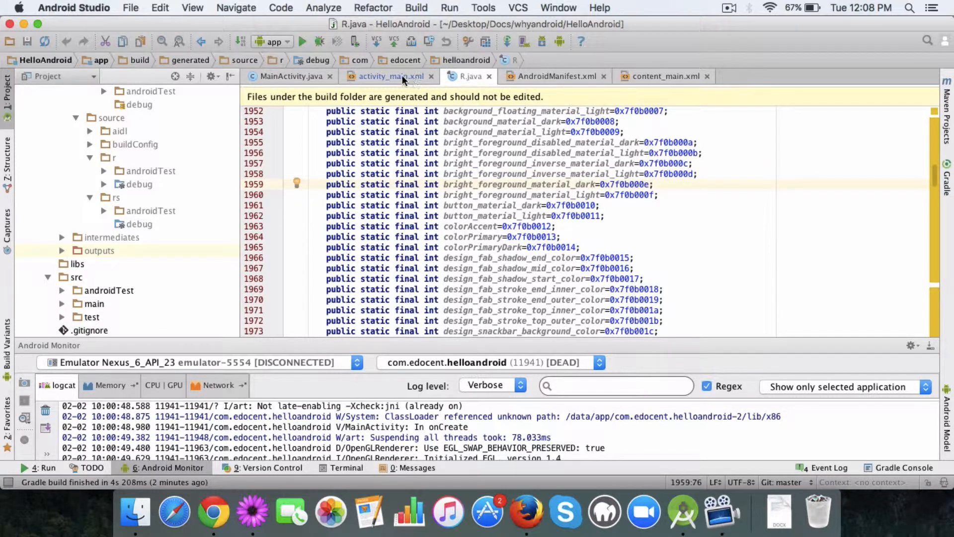
Step: Give the second TextView ('Ankur') in activity_main.xml android:id="@+id/exampleId"
{"action": "left_click", "coordinate": [391, 76]}
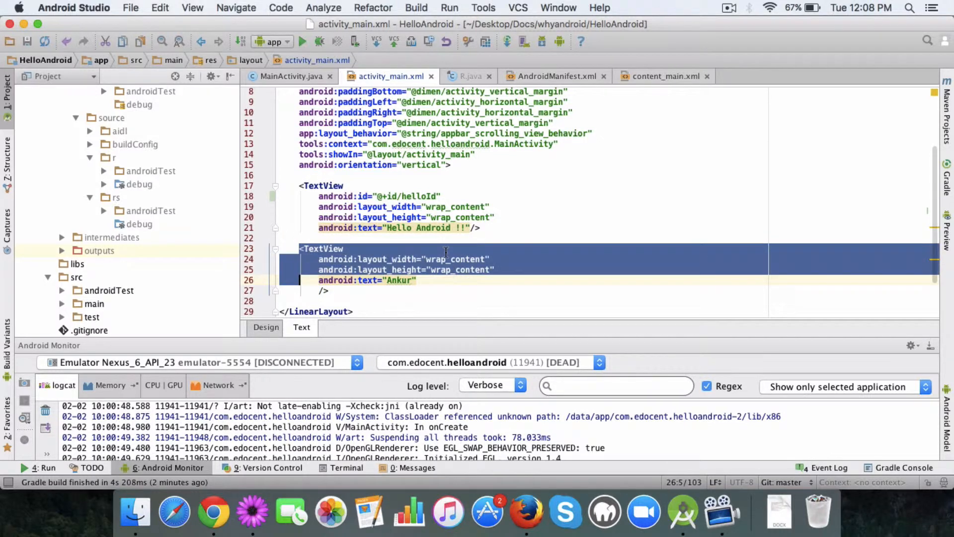
{"action": "left_click", "coordinate": [329, 259]}
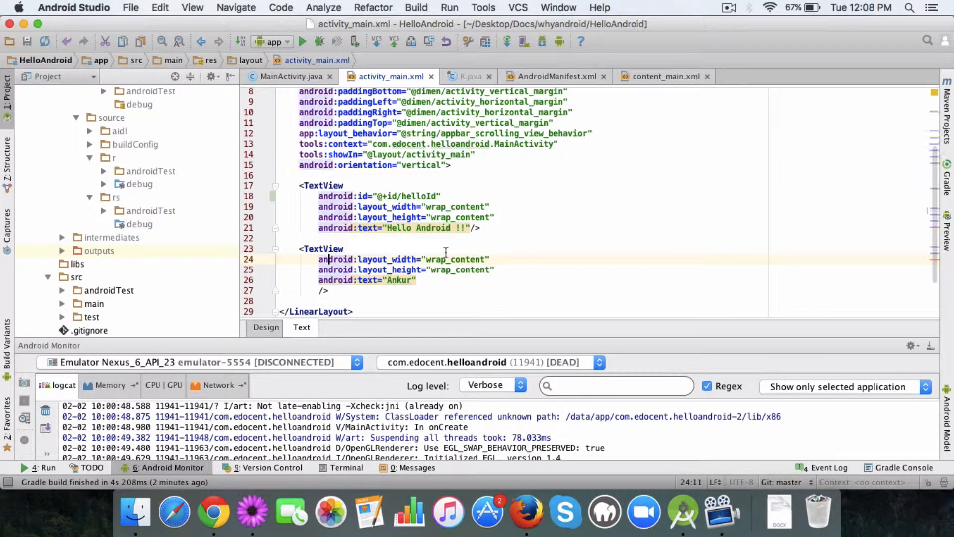
{"action": "type", "text": "an"}
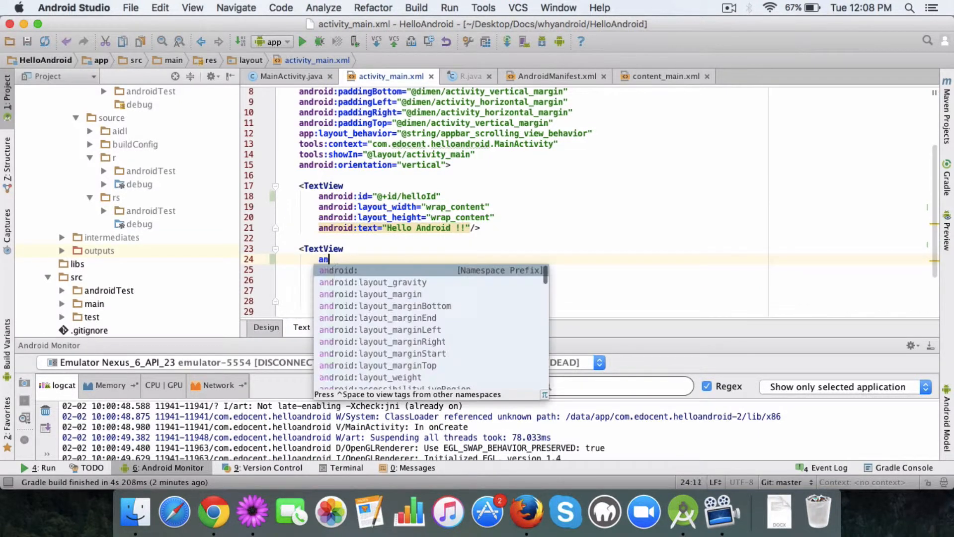
{"action": "type", "text": "droid:id=\"@+id/"}
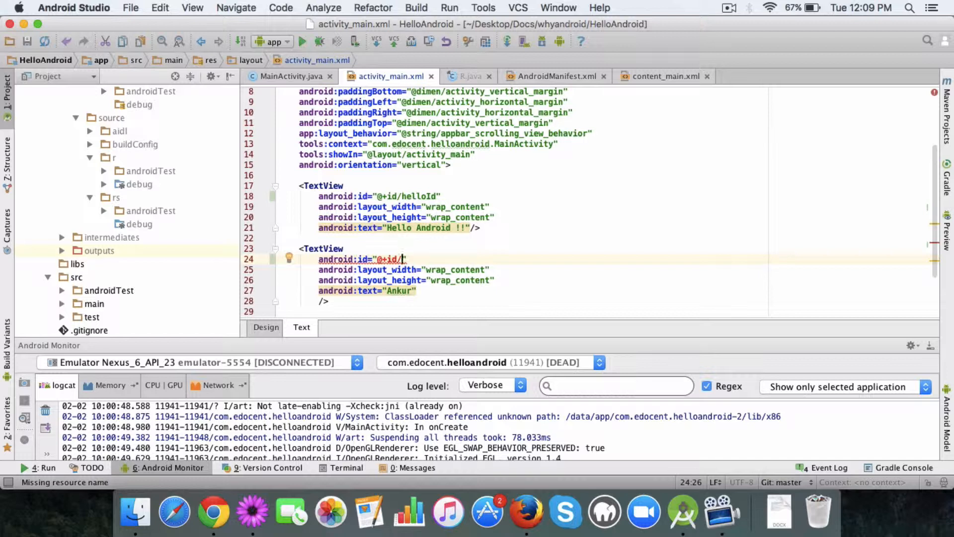
{"action": "type", "text": "exm"}
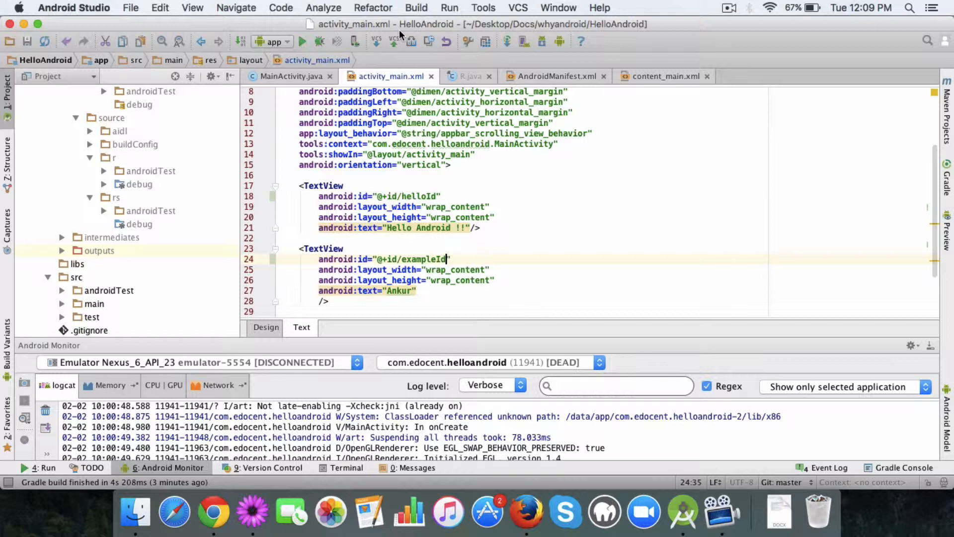
{"action": "left_click", "coordinate": [417, 8]}
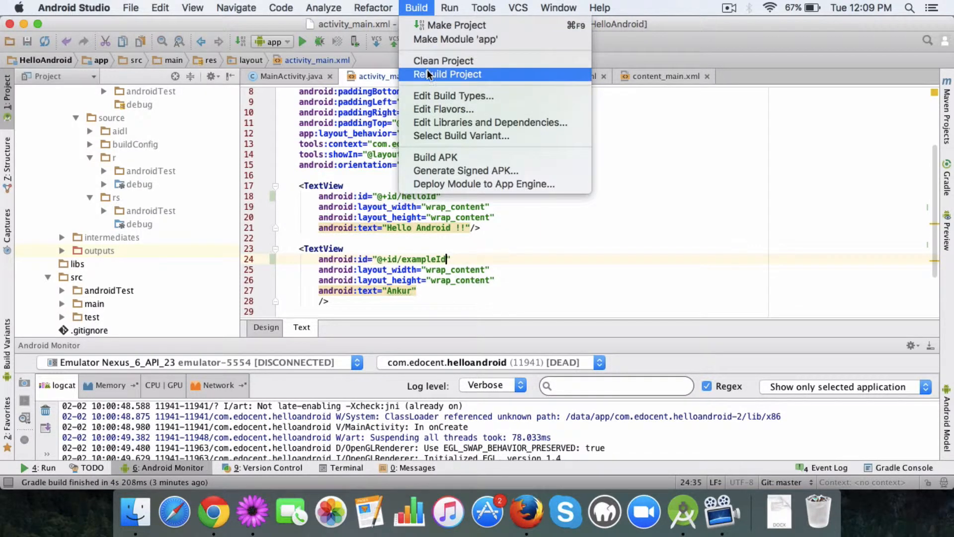
Step: Rebuild the HelloAndroid project with Build > Rebuild Project
{"action": "left_click", "coordinate": [448, 74]}
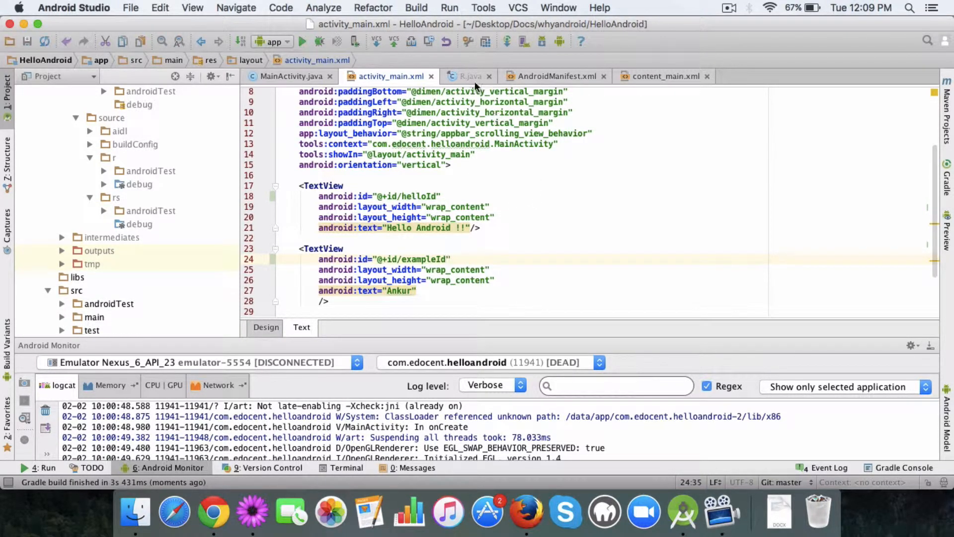
Step: Search R.java for exampleId, finding the generated constant on line 2248
{"action": "double_click", "coordinate": [423, 259]}
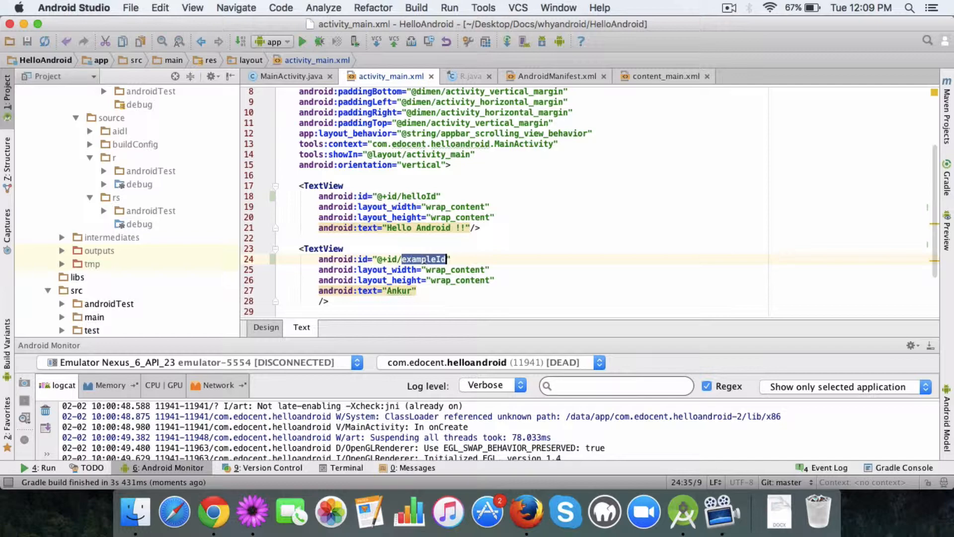
{"action": "left_click", "coordinate": [466, 76]}
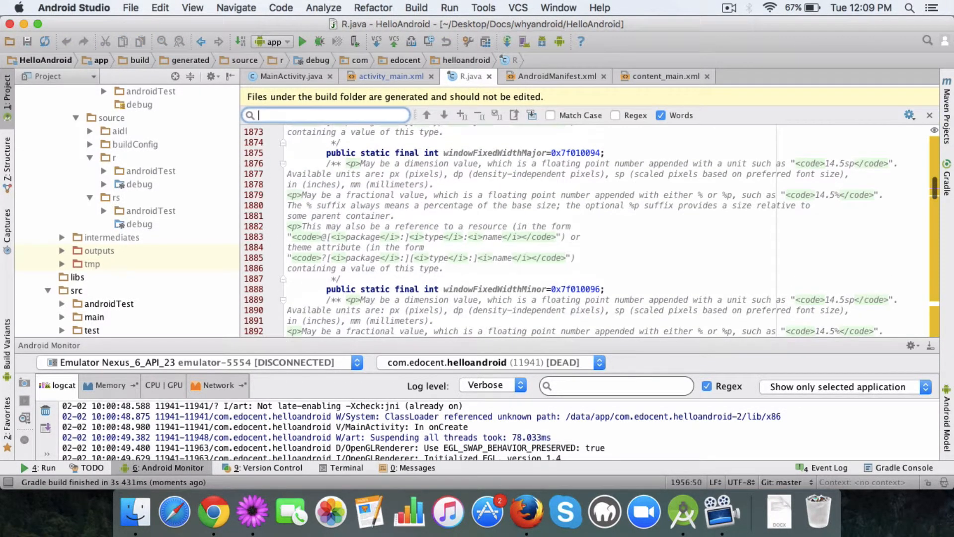
{"action": "type", "text": "exampleId"}
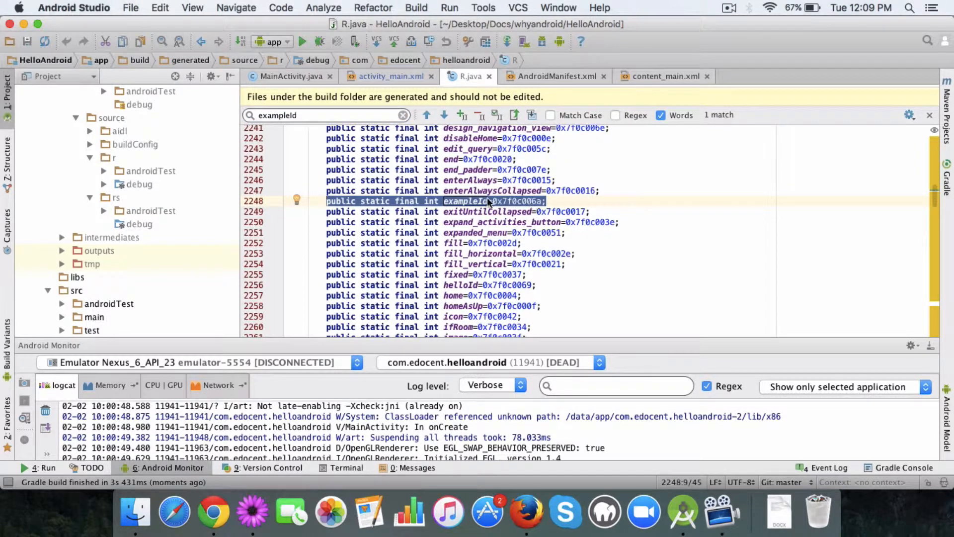
{"action": "double_click", "coordinate": [466, 201]}
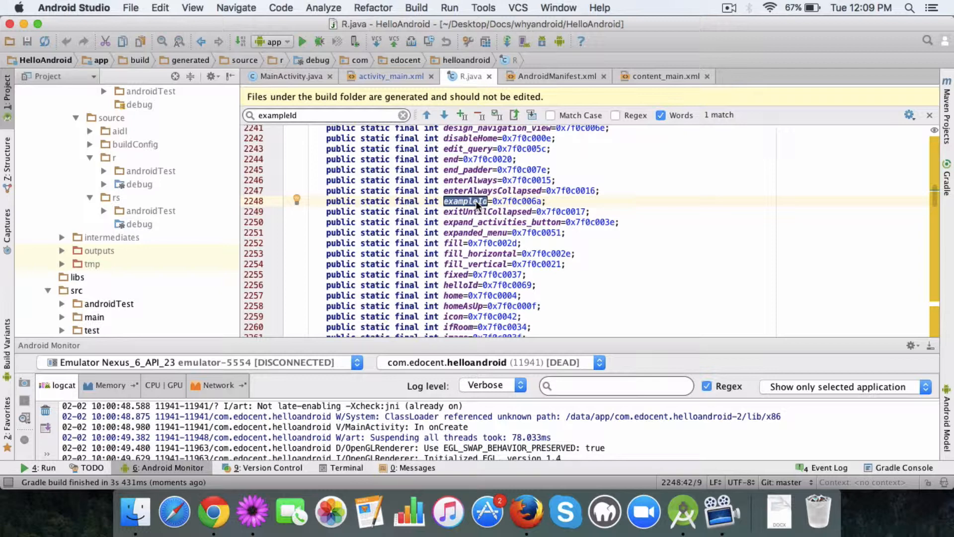
{"action": "left_click", "coordinate": [389, 76]}
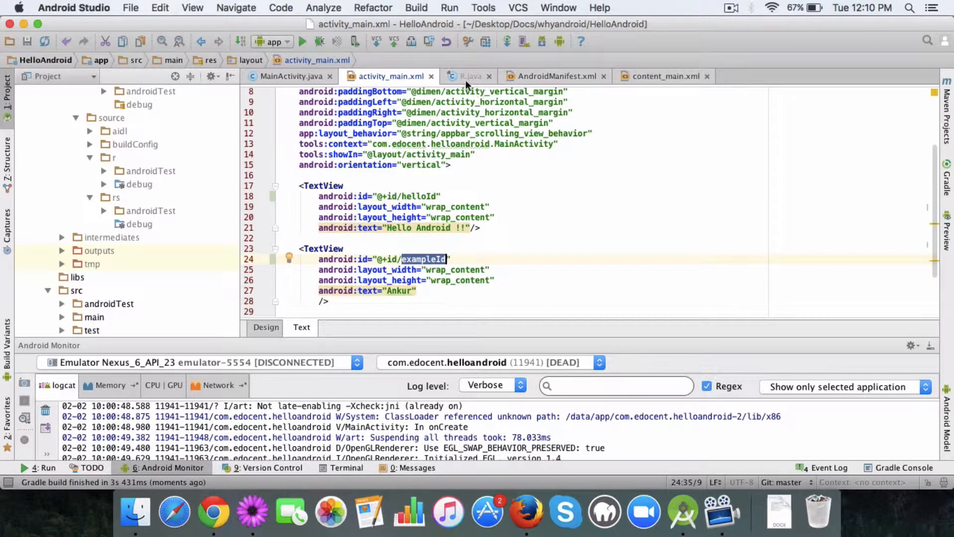
Step: Return to R.java with the exampleId constant still highlighted as the match
{"action": "left_click", "coordinate": [466, 76]}
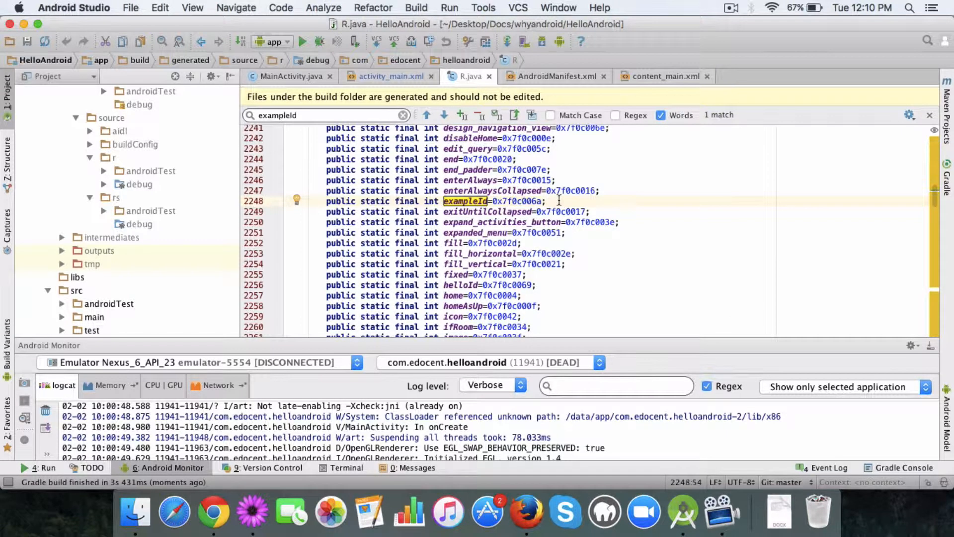
{"action": "mouse_move", "coordinate": [730, 92]}
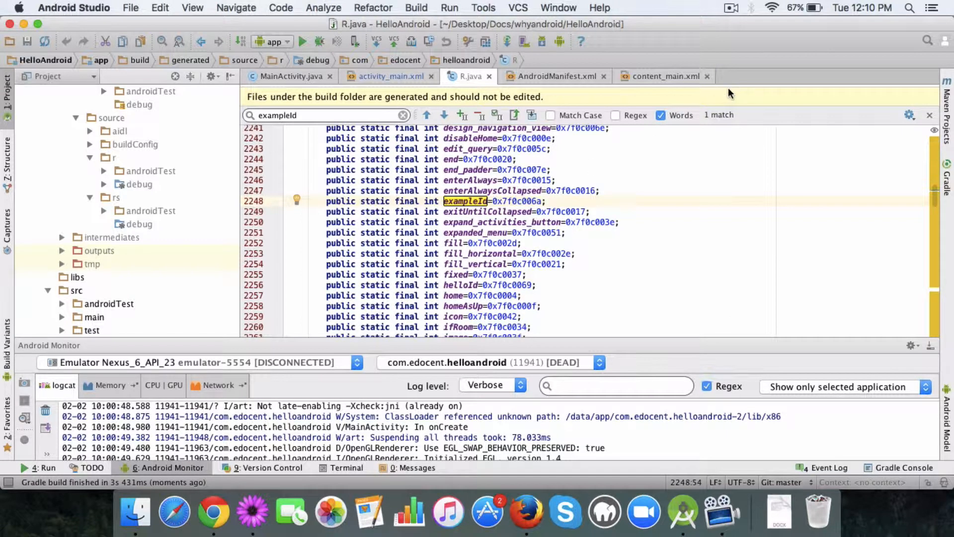